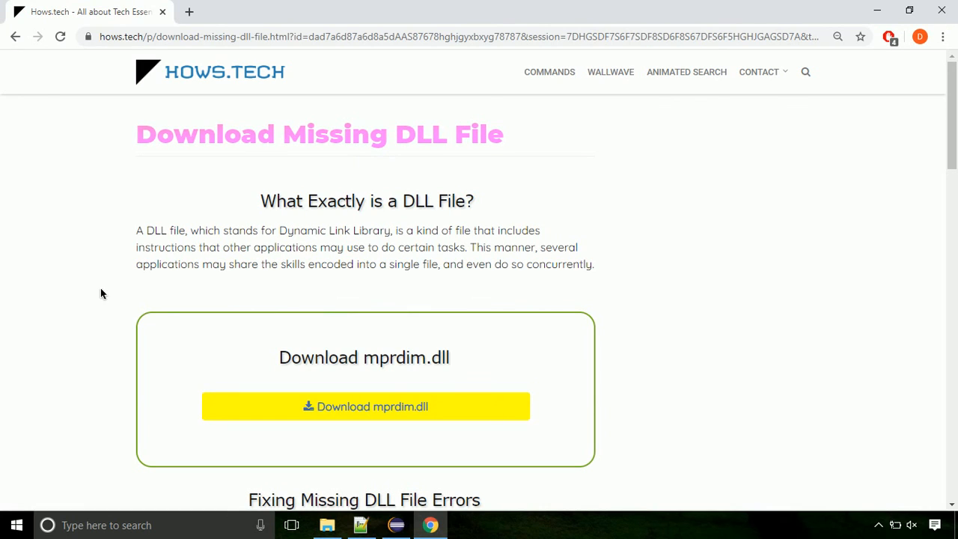
pyautogui.moveTo(365, 407)
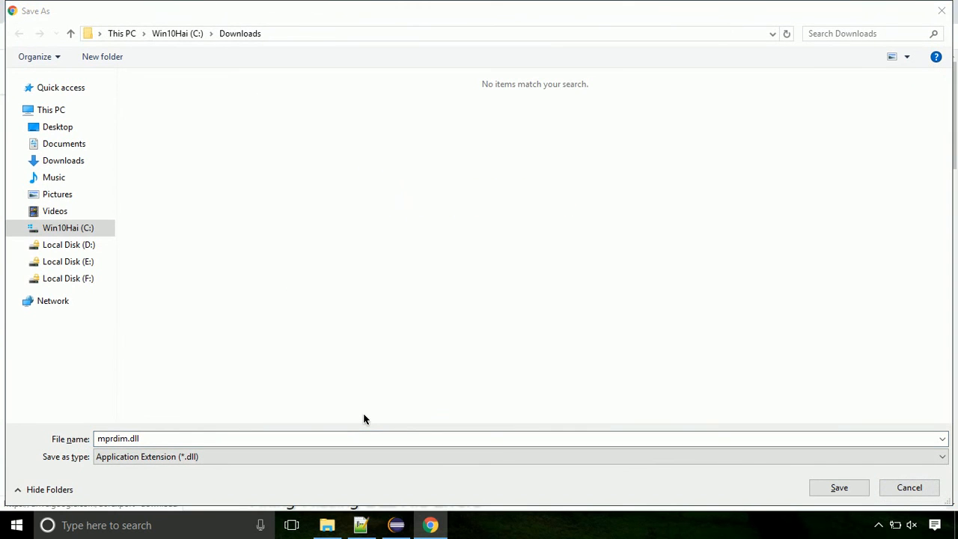
pyautogui.moveTo(837, 487)
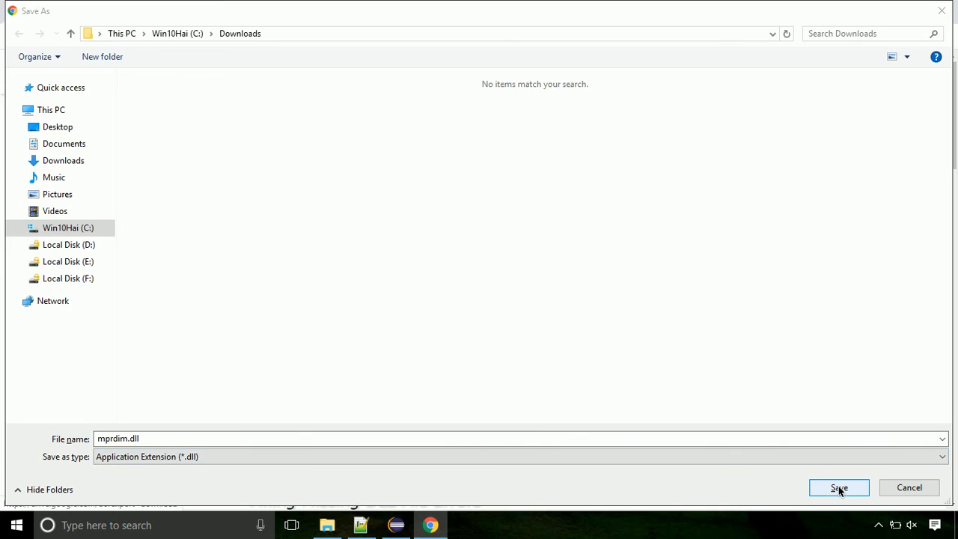
# Step: Save mprdim.dll into the Downloads folder from the Save As dialog
pyautogui.click(837, 487)
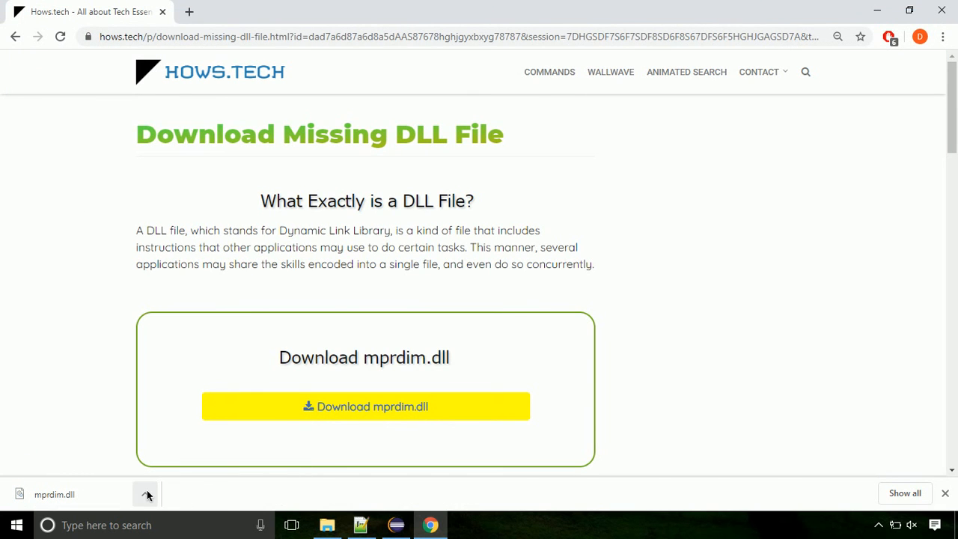
# Step: Show the downloaded mprdim.dll in its Downloads folder and copy it
pyautogui.click(145, 493)
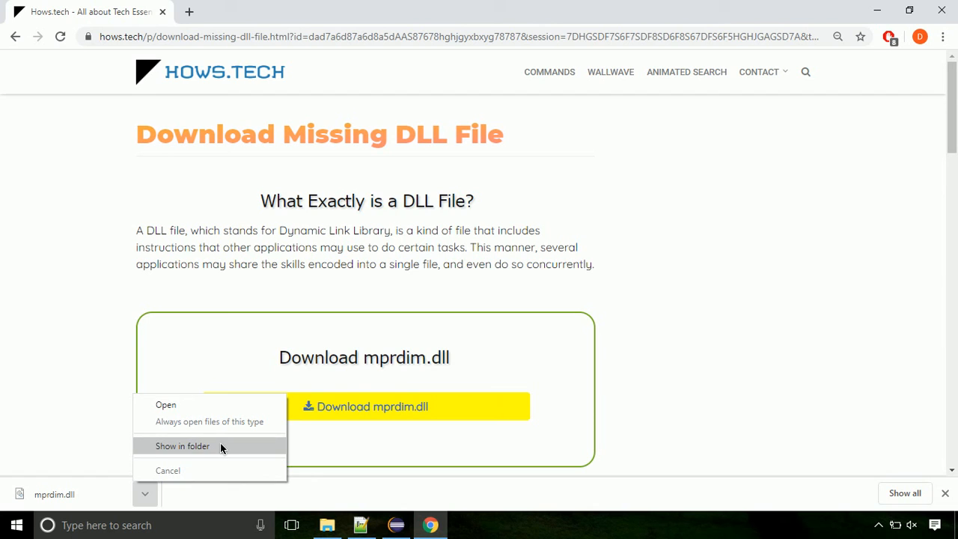
pyautogui.click(182, 446)
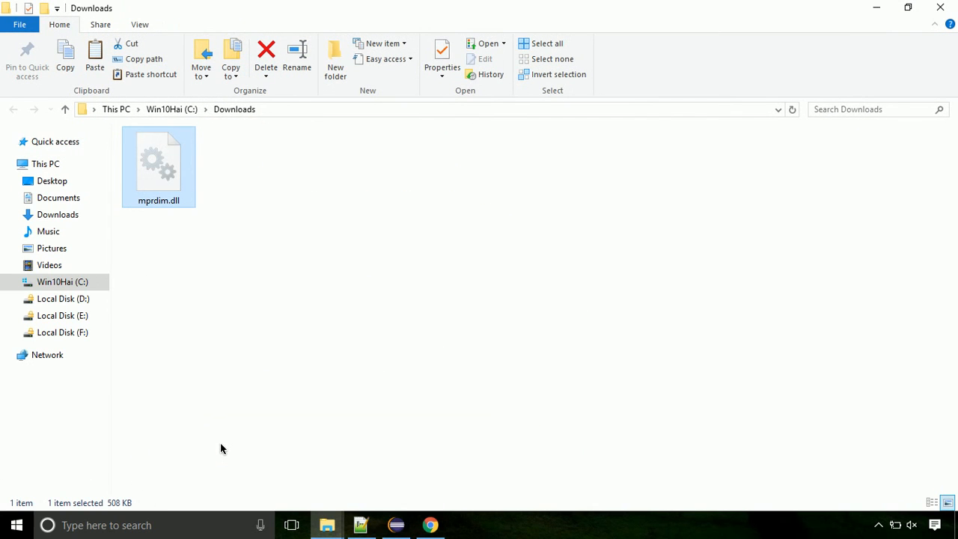
pyautogui.moveTo(157, 177)
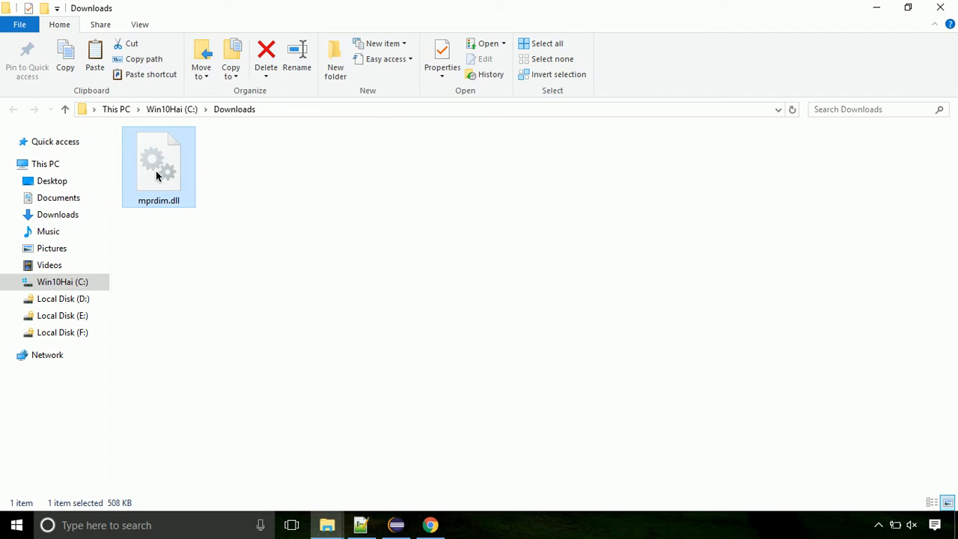
pyautogui.rightClick(158, 161)
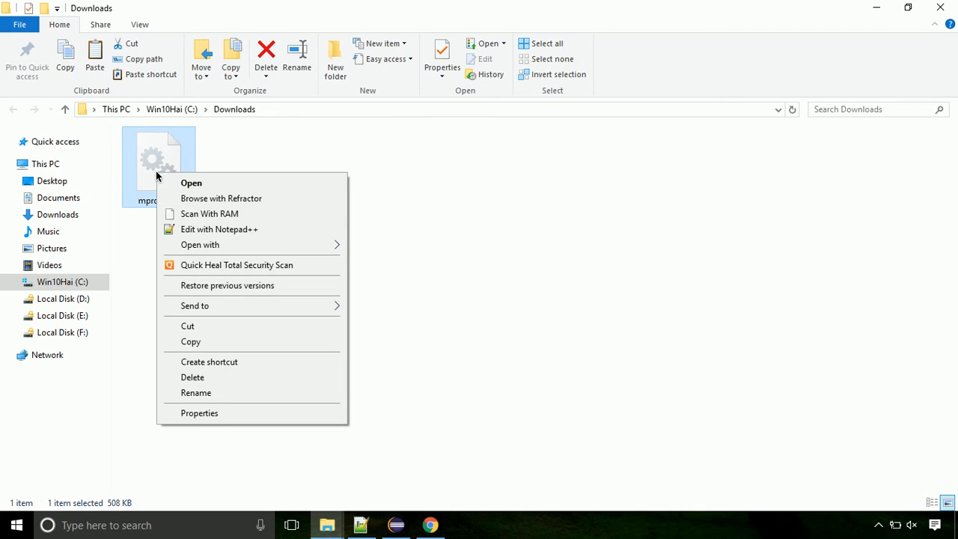
pyautogui.moveTo(249, 341)
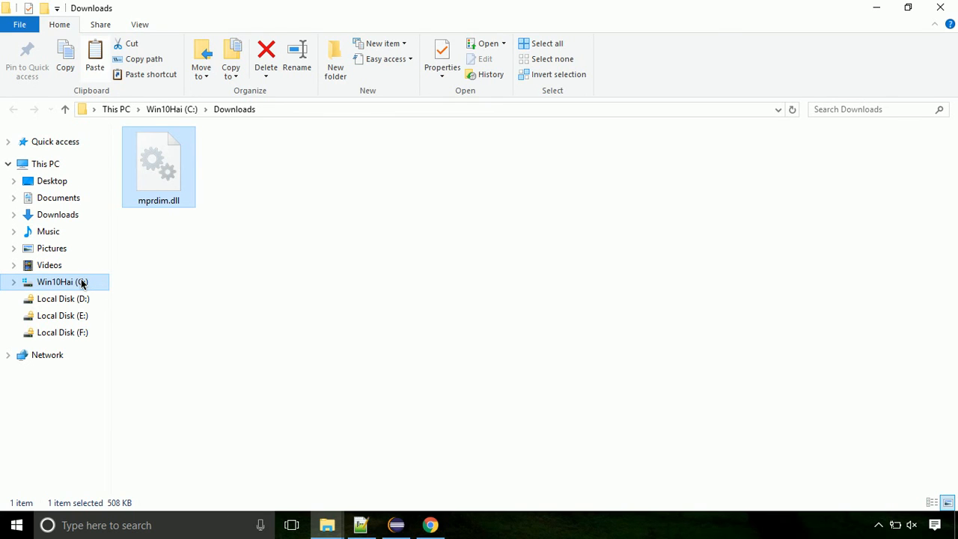
# Step: Browse from the C: drive into Windows and then into the System32 folder
pyautogui.click(60, 281)
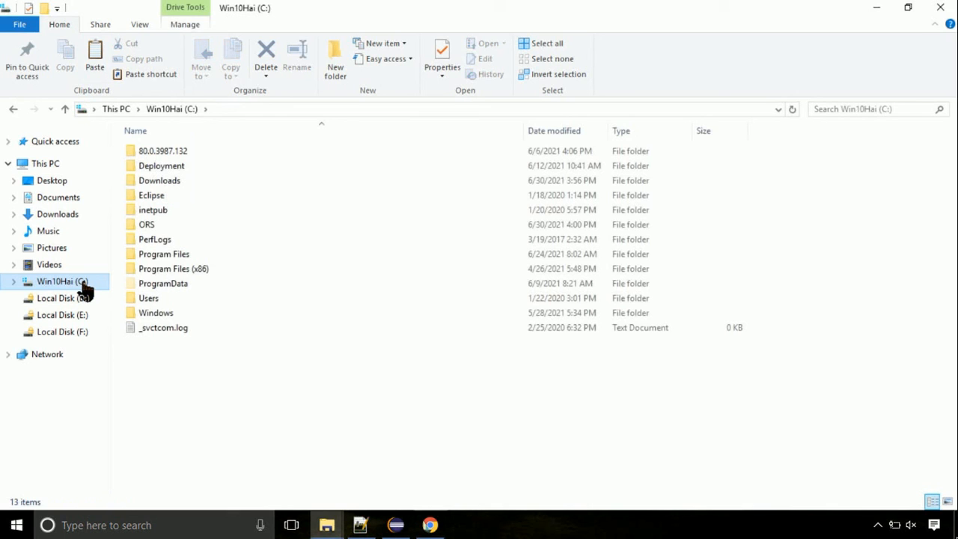
pyautogui.moveTo(153, 313)
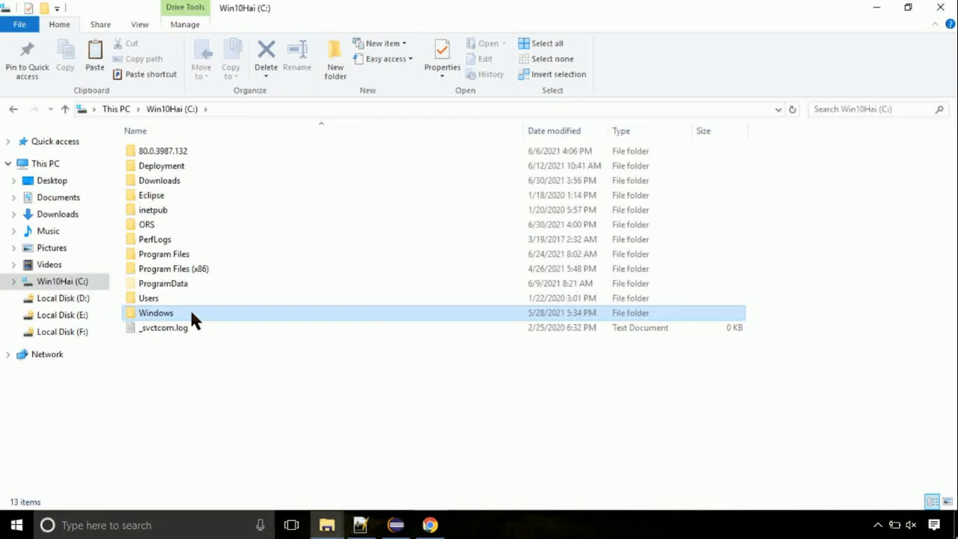
pyautogui.doubleClick(156, 313)
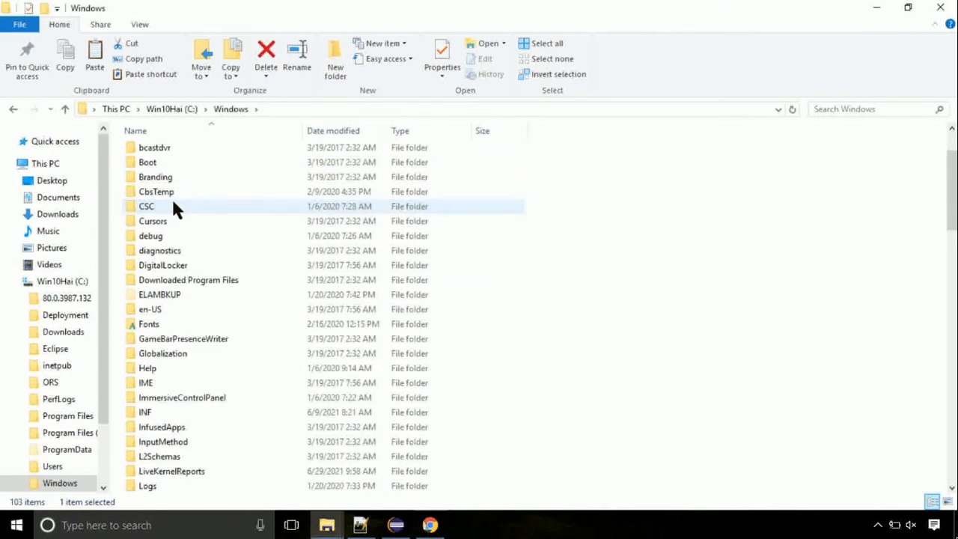
pyautogui.scroll(-3)
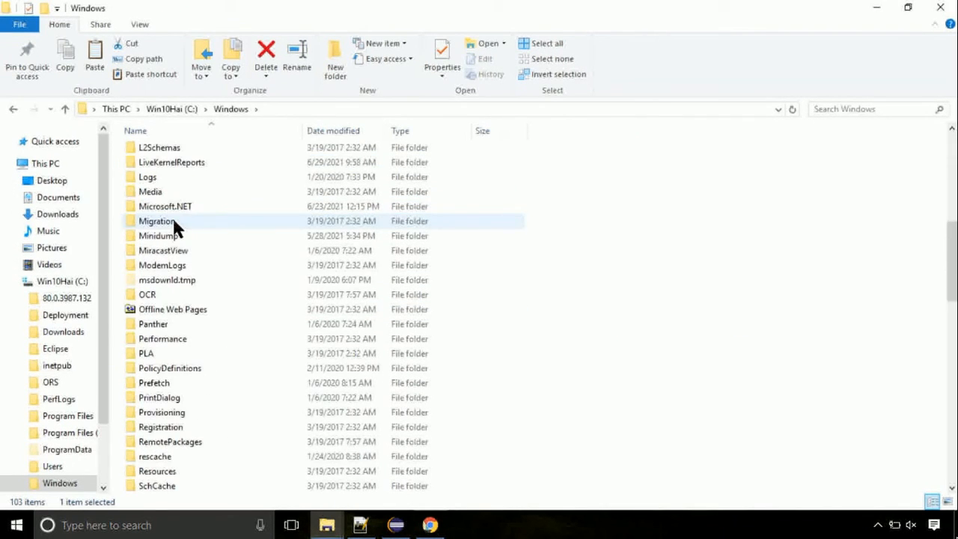
pyautogui.scroll(-3)
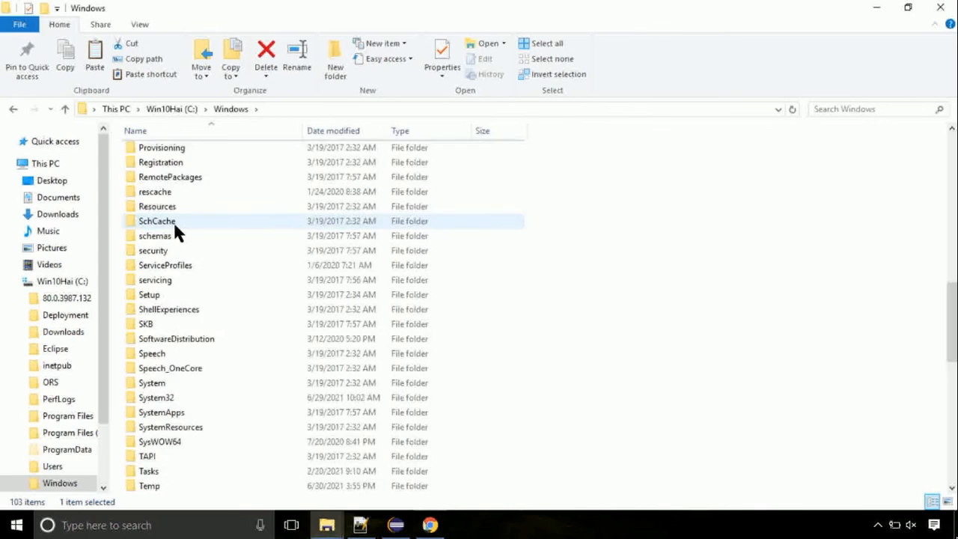
pyautogui.scroll(-3)
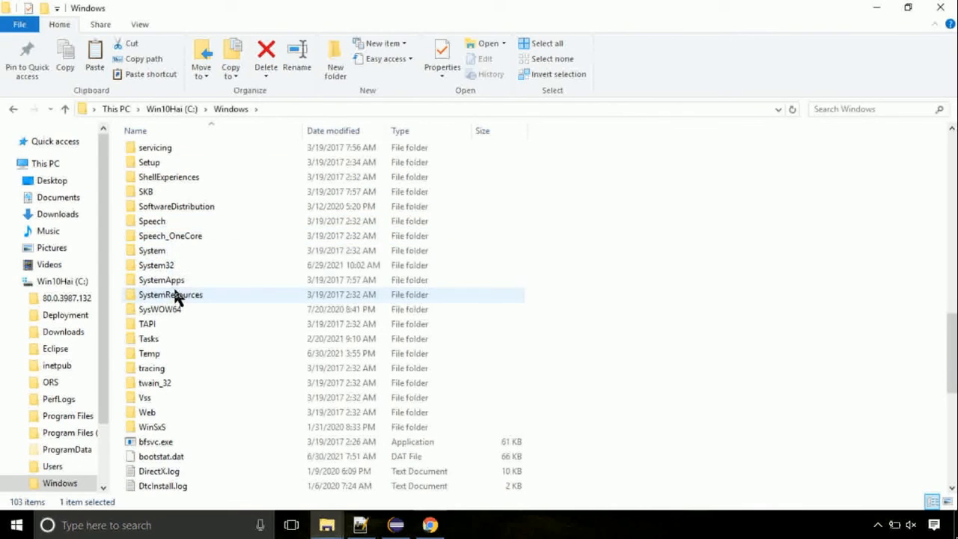
pyautogui.doubleClick(156, 264)
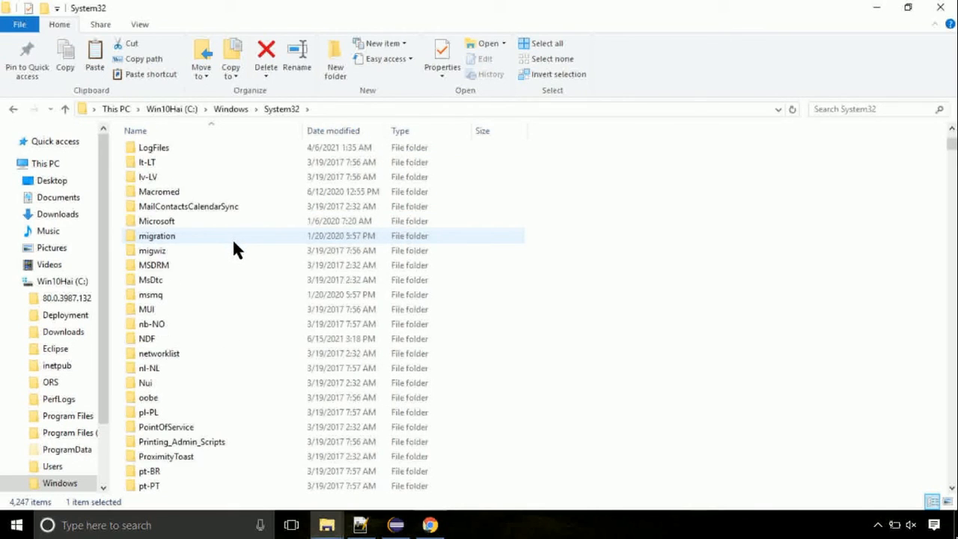
pyautogui.scroll(-3)
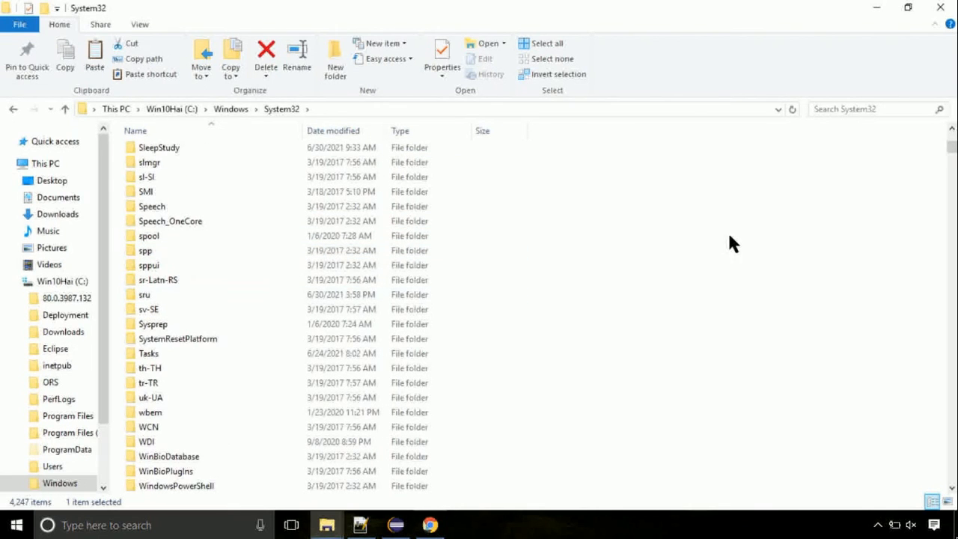
# Step: Paste mprdim.dll into System32, continuing with administrator permission when access is denied
pyautogui.rightClick(733, 243)
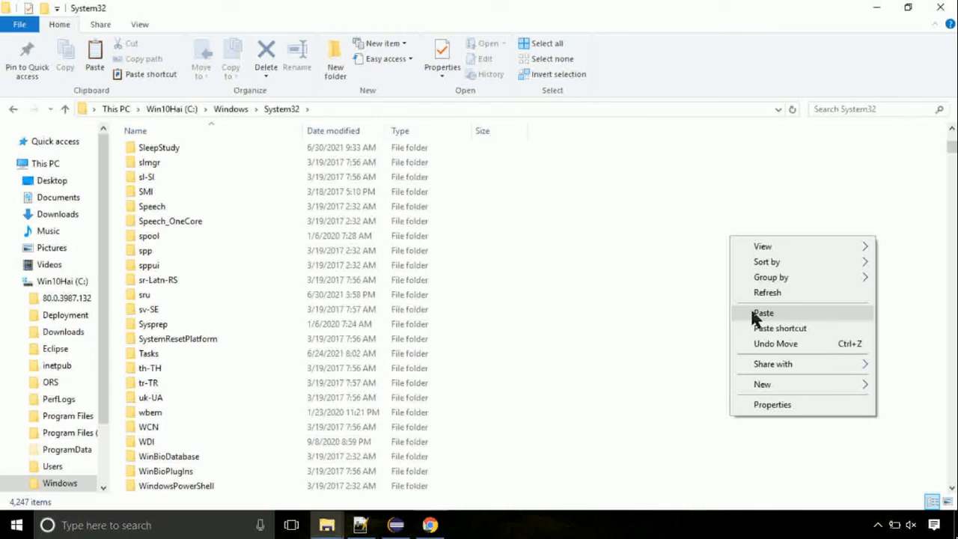
pyautogui.click(763, 312)
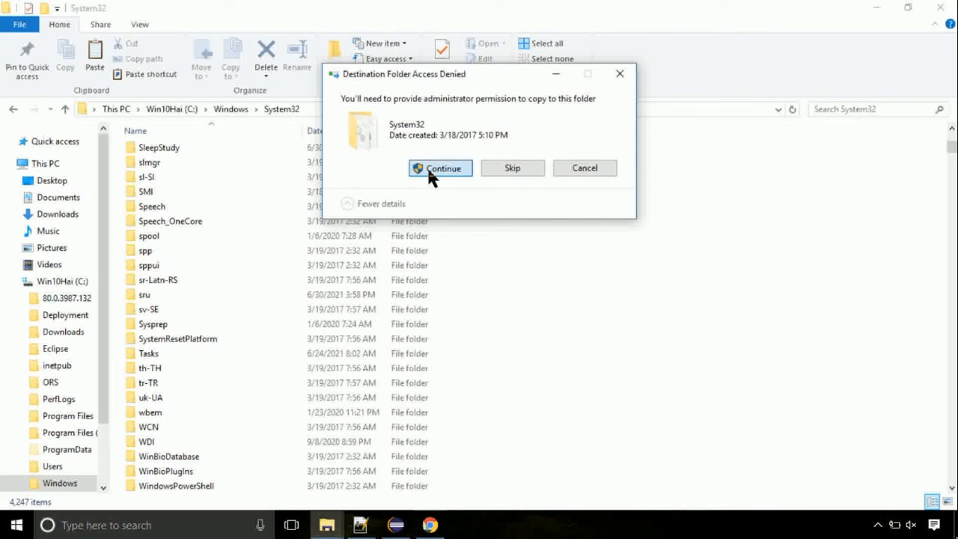
pyautogui.click(440, 168)
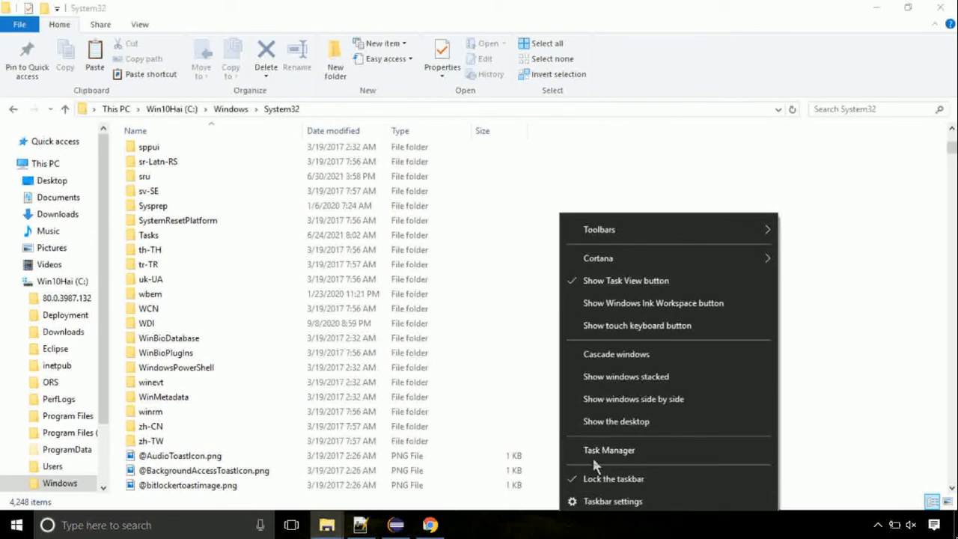
# Step: Launch Task Manager from the taskbar and start Run new task
pyautogui.click(608, 449)
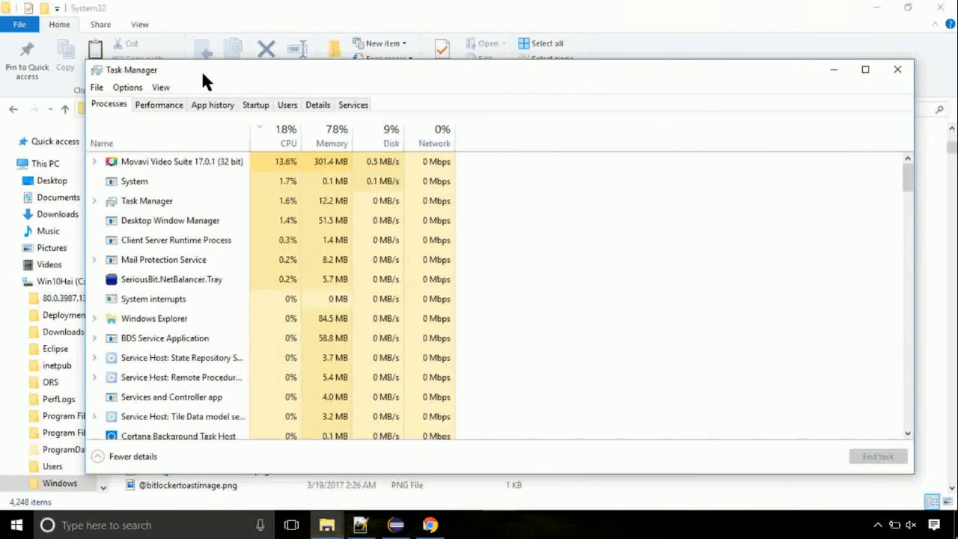
pyautogui.click(95, 87)
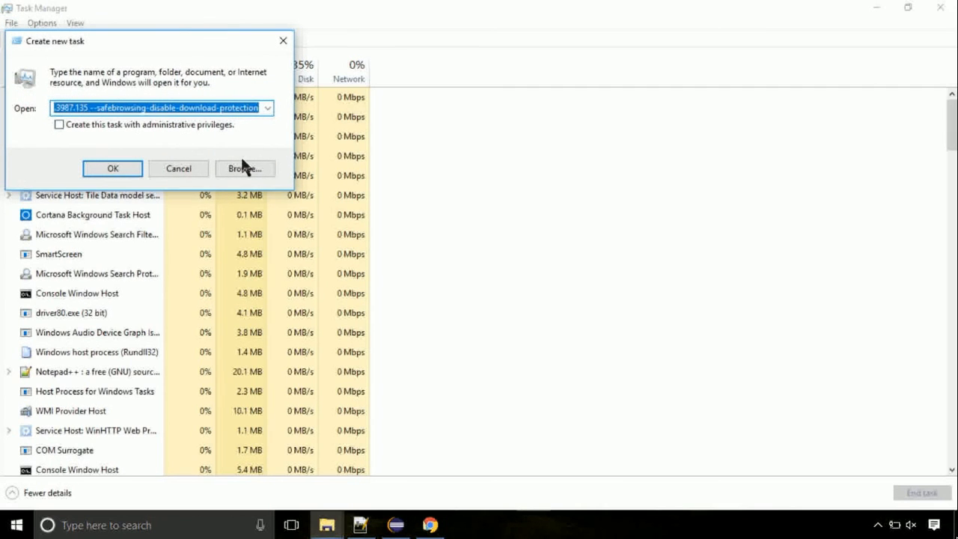
# Step: Browse to C:\Windows\System32 and select cmd.exe as the program for the new task
pyautogui.click(245, 168)
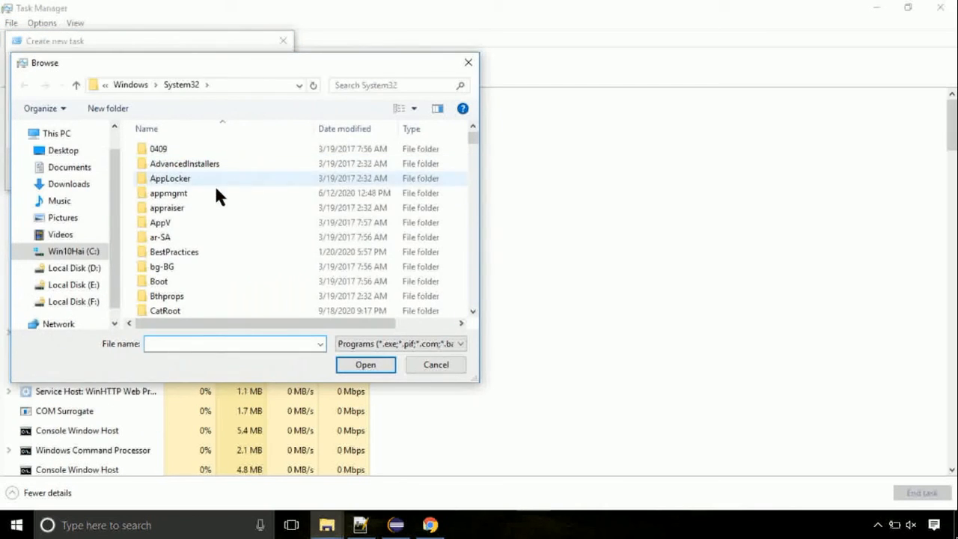
pyautogui.click(67, 251)
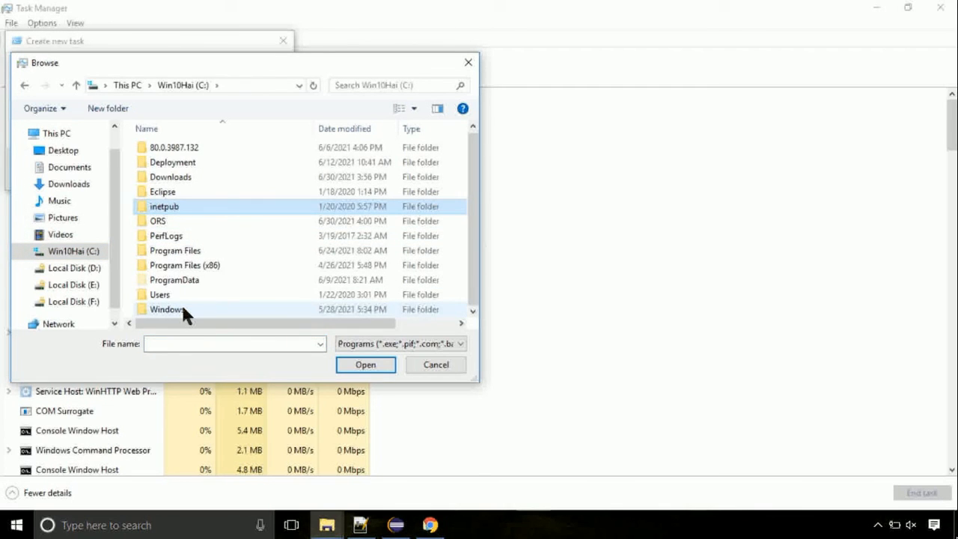
pyautogui.doubleClick(166, 308)
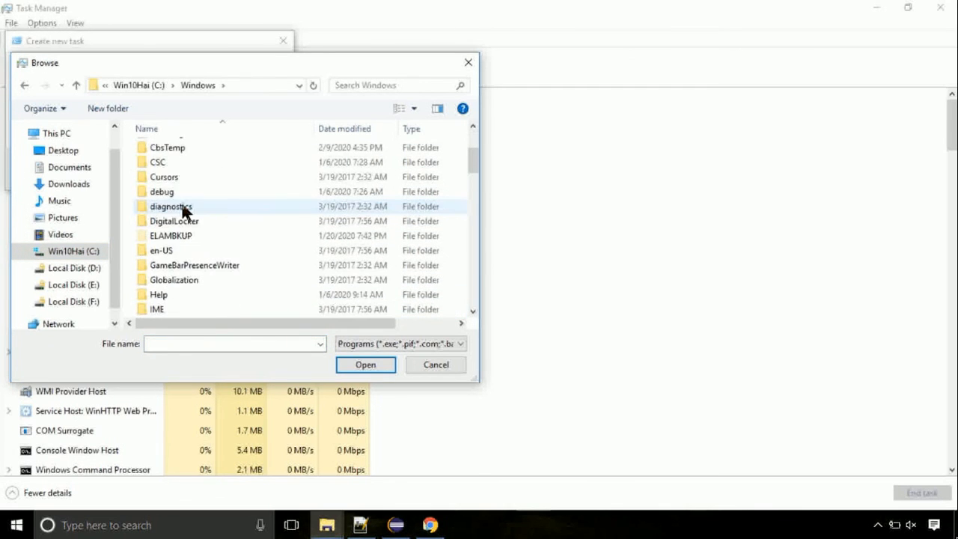
pyautogui.scroll(-3)
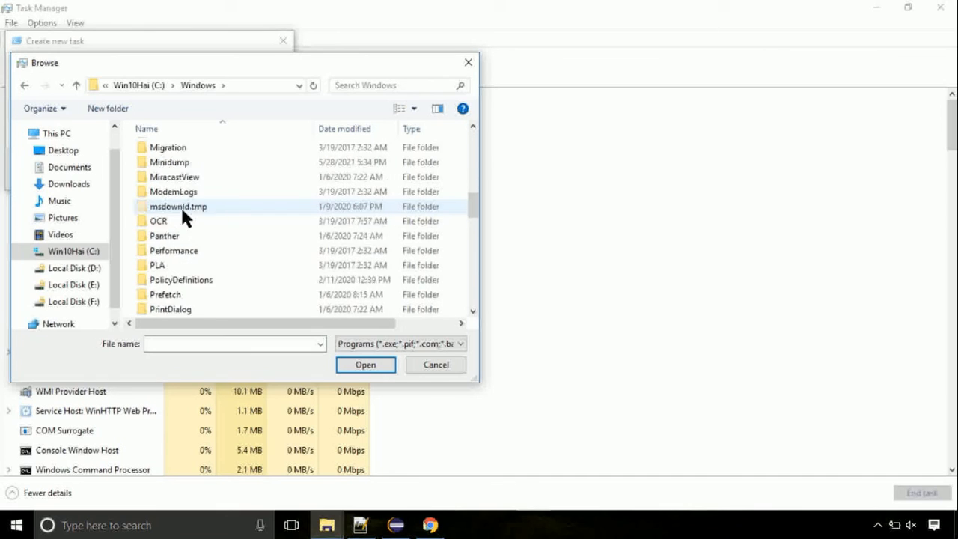
pyautogui.scroll(-3)
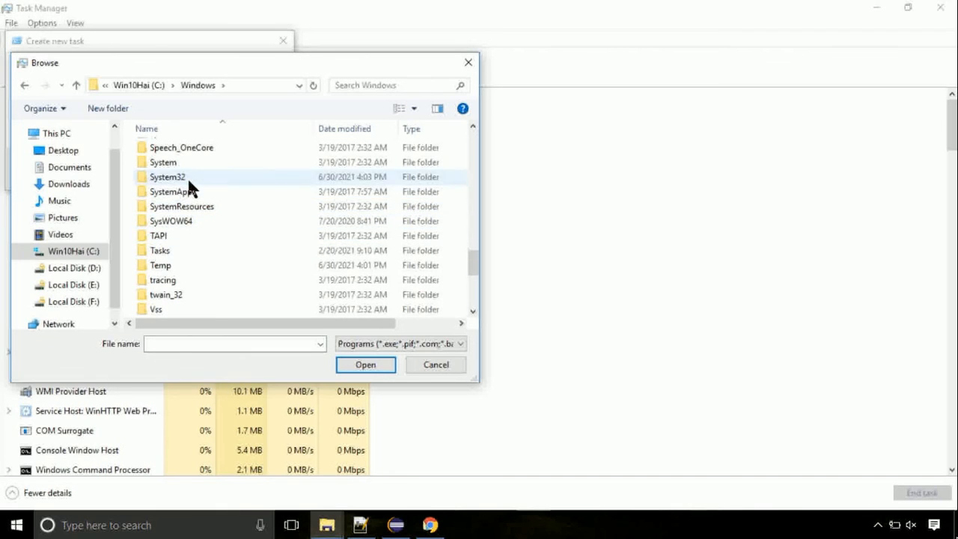
pyautogui.doubleClick(167, 177)
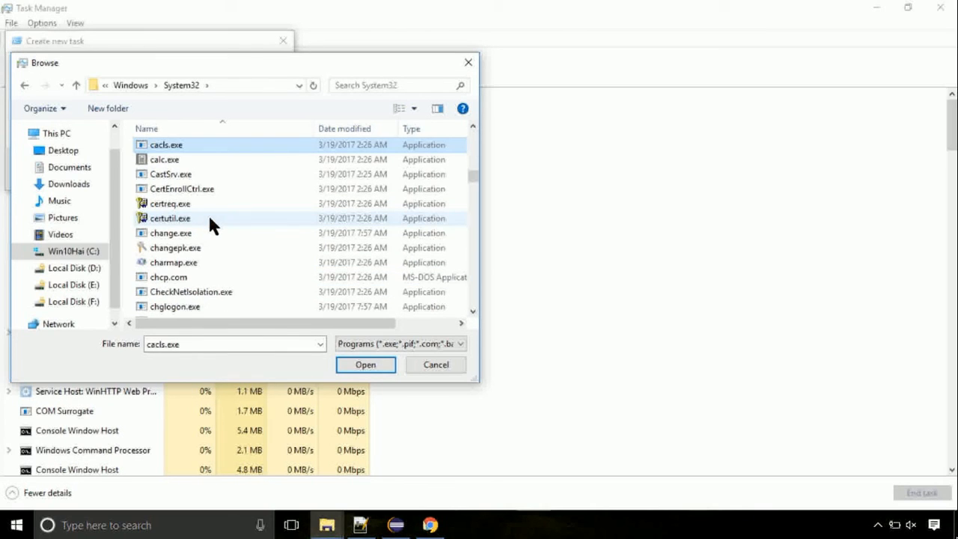
pyautogui.click(171, 218)
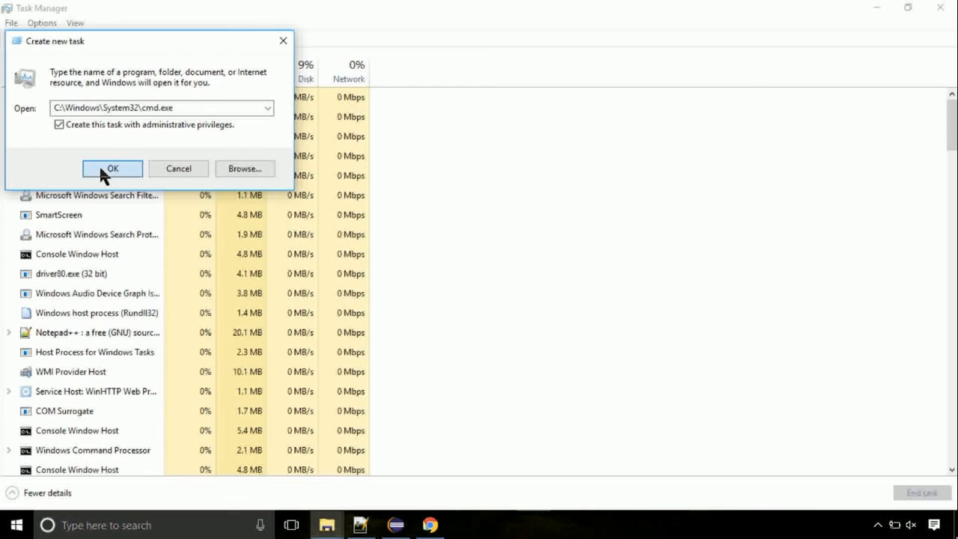
# Step: Run gpupdate in the administrator Command Prompt to refresh group policy
pyautogui.click(113, 167)
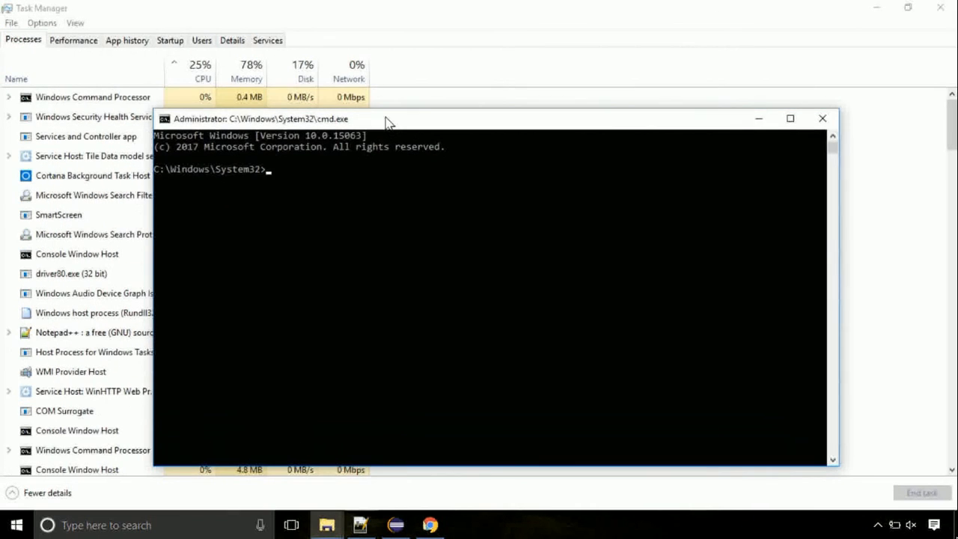
pyautogui.write('gpup')
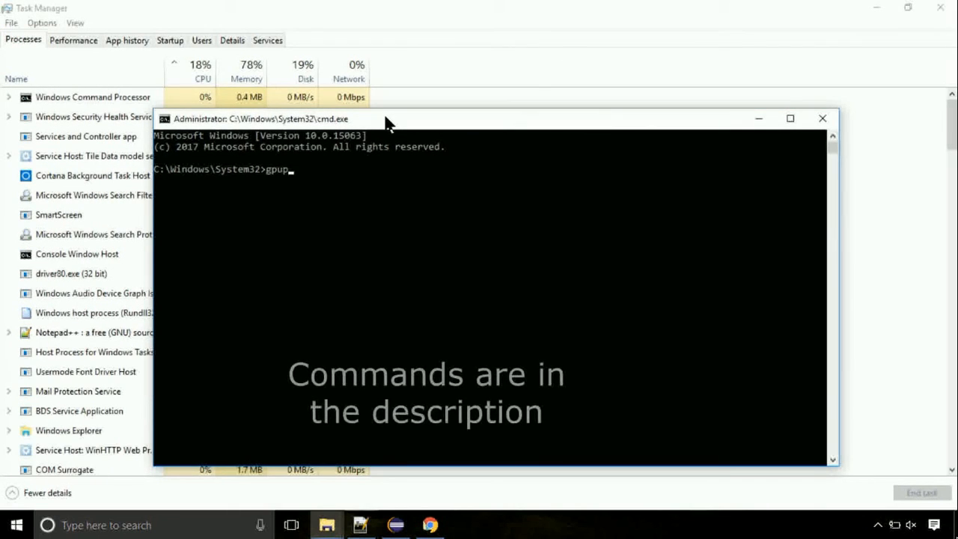
pyautogui.press('Return')
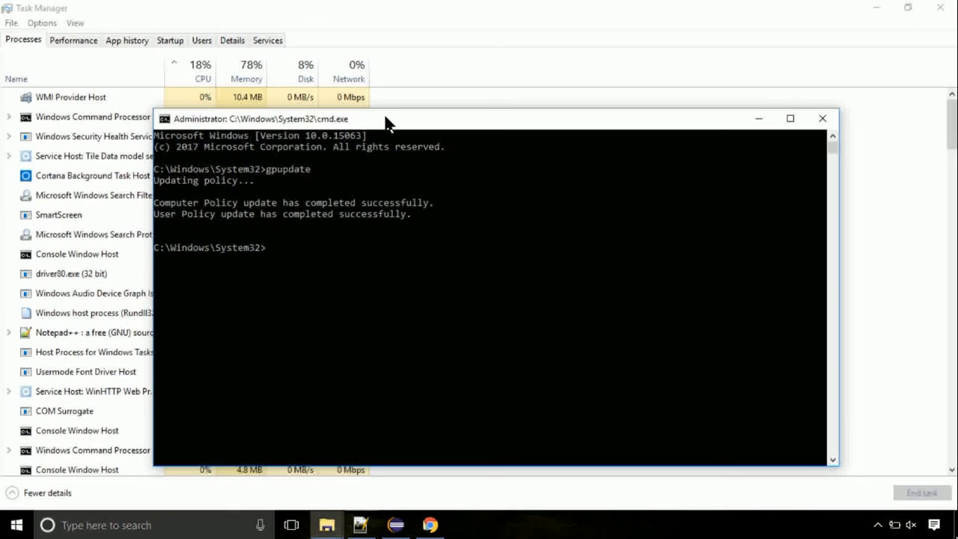
# Step: Start a disk check of drive C with chkdsk c:
pyautogui.write('chkd')
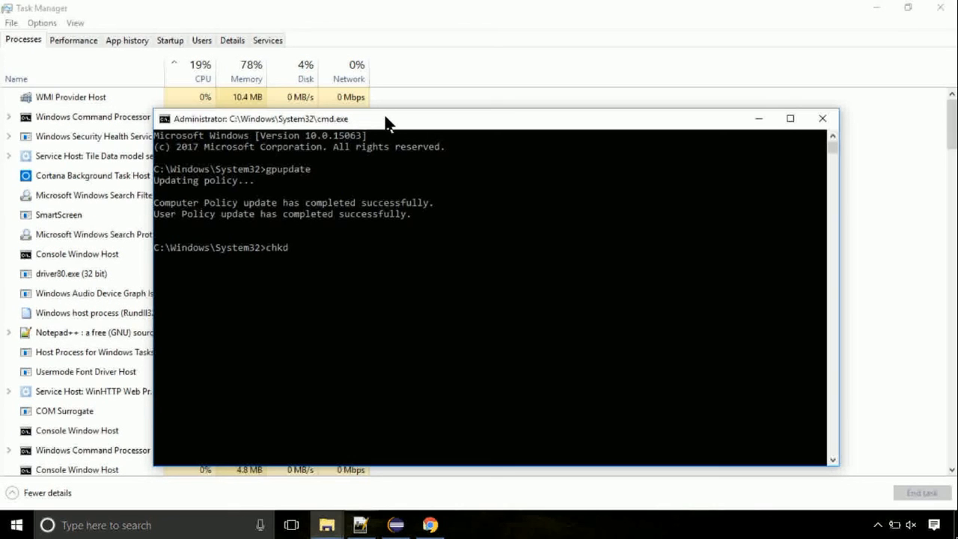
pyautogui.write('sk c:')
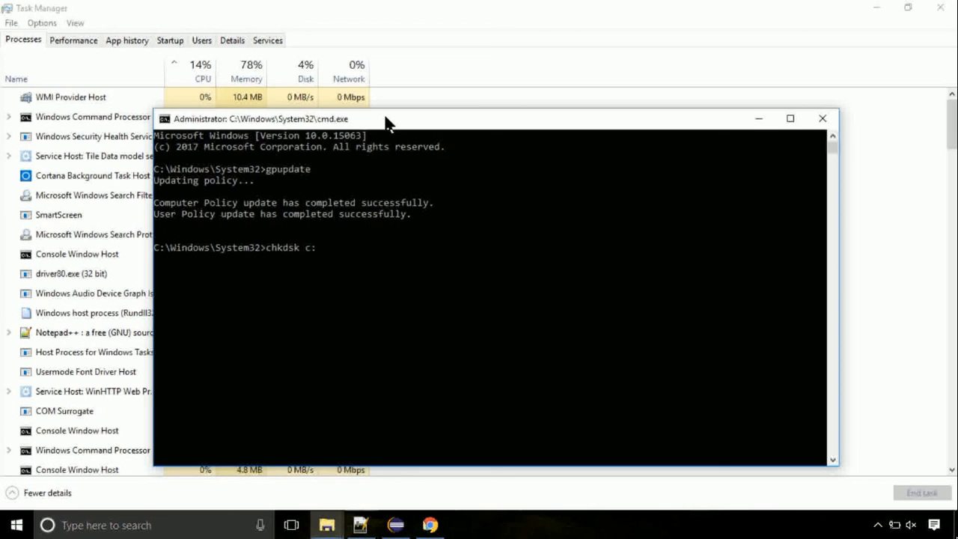
pyautogui.press('Return')
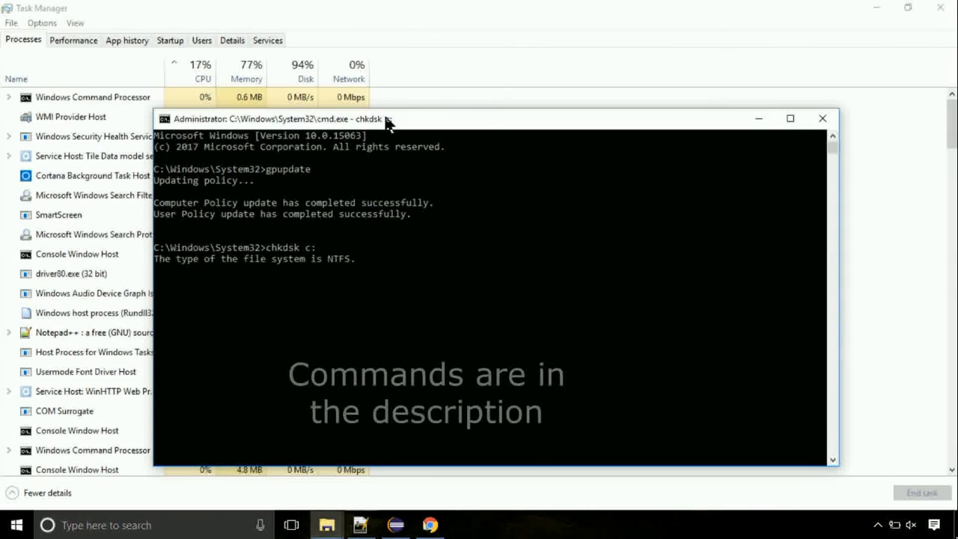